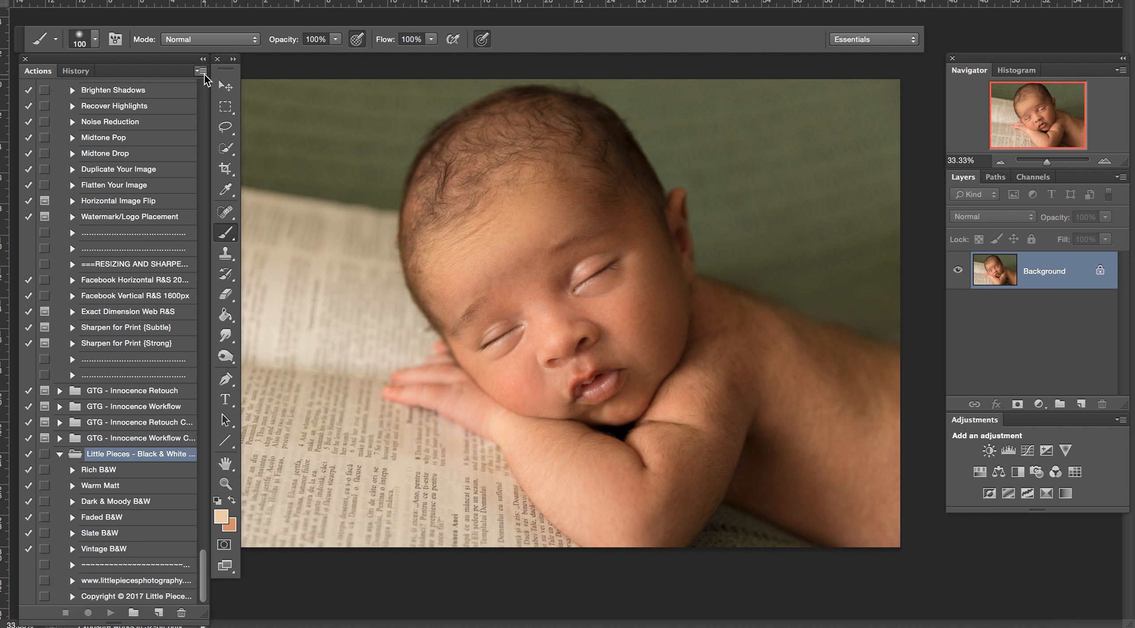
- Bring up the Actions panel menu with the Load Actions option
{"action": "left_click", "coordinate": [203, 72]}
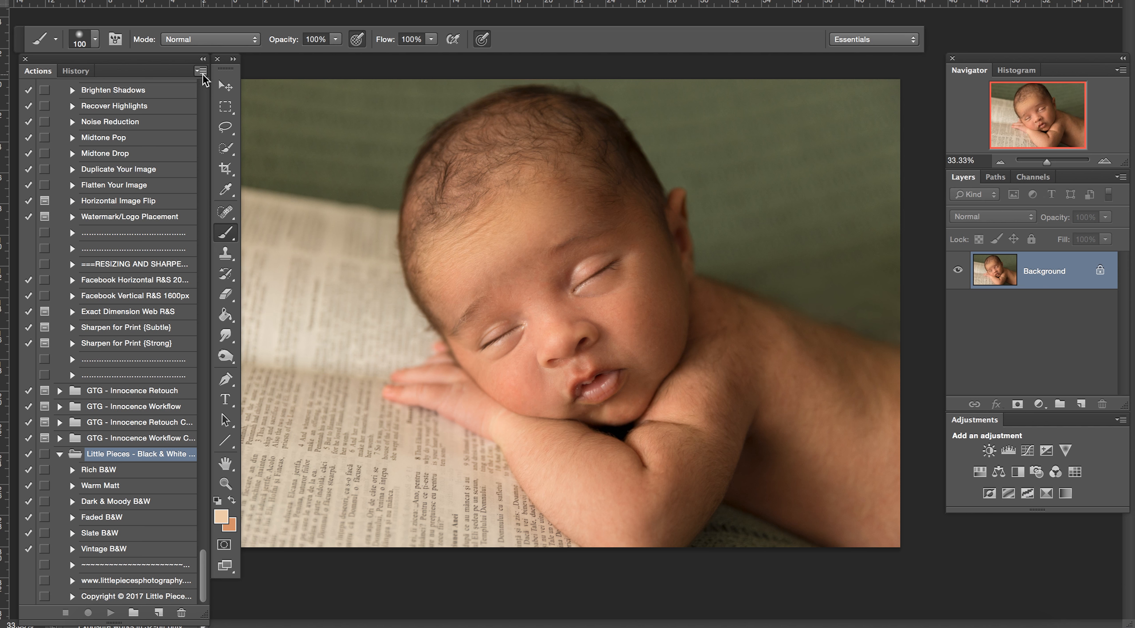
{"action": "left_click", "coordinate": [203, 71]}
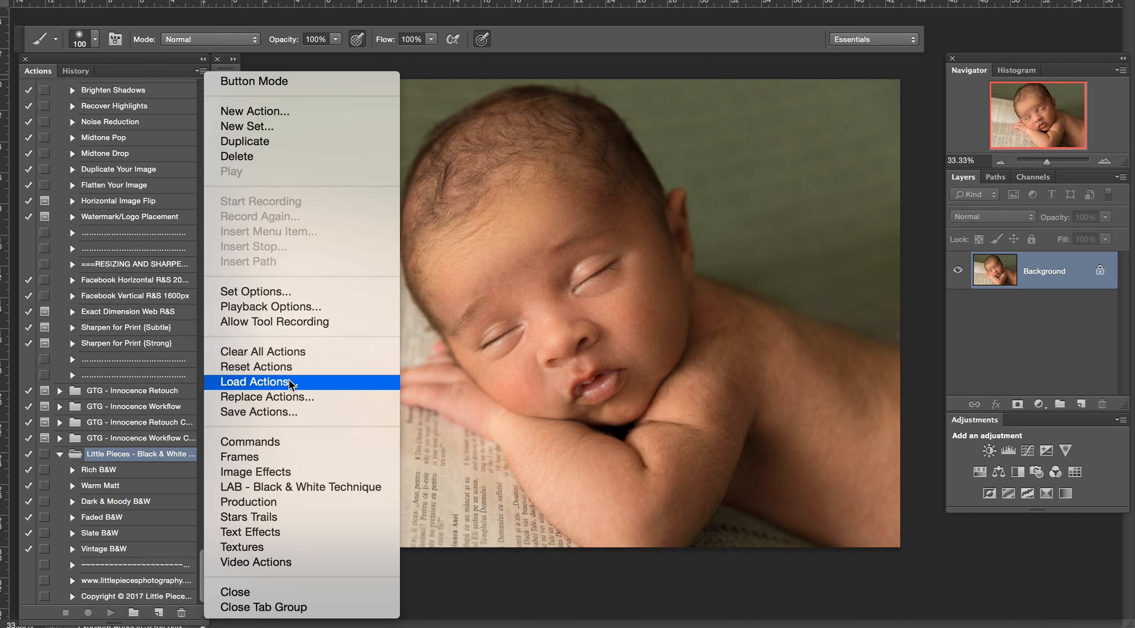
- Start Load Actions and browse the Desktop, backing out of the wrong actions folder
{"action": "left_click", "coordinate": [256, 382]}
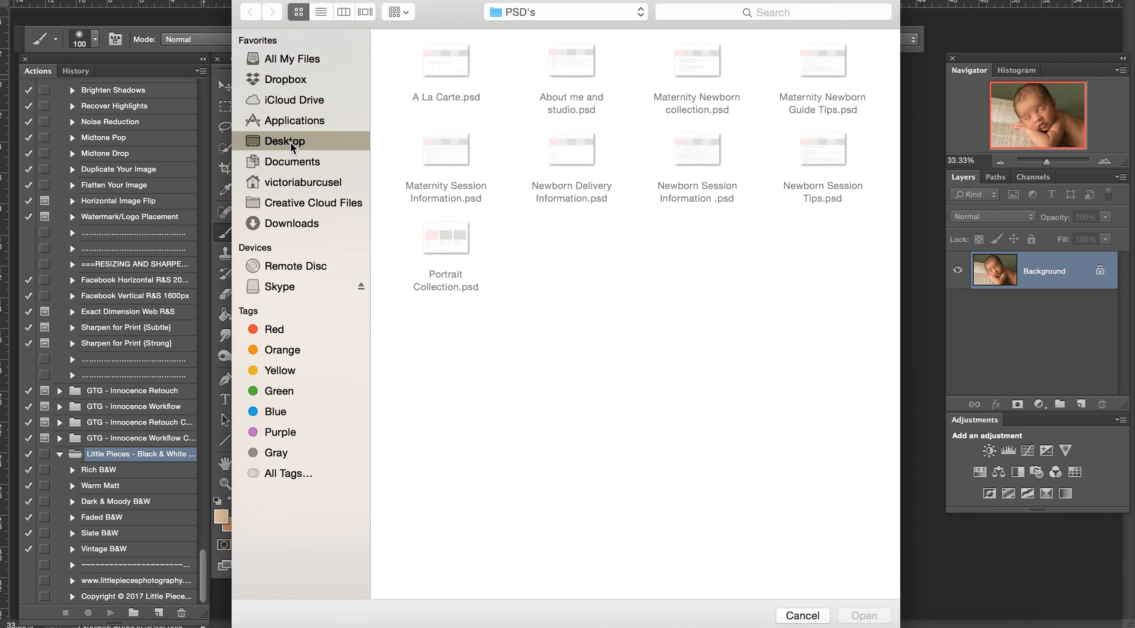
{"action": "left_click", "coordinate": [285, 140]}
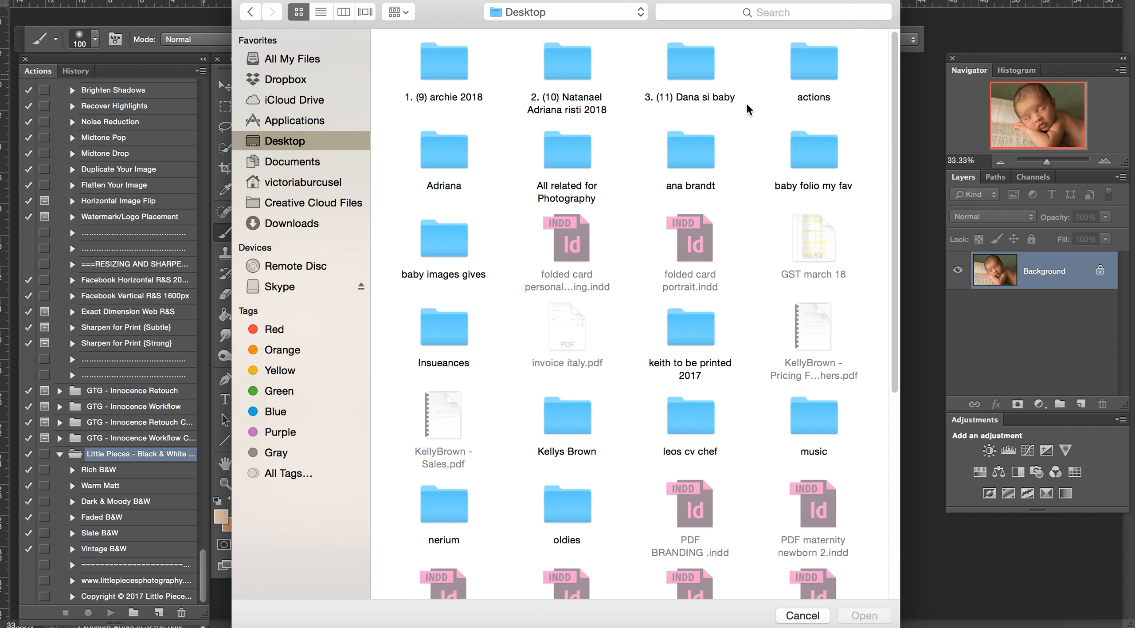
{"action": "mouse_move", "coordinate": [821, 75]}
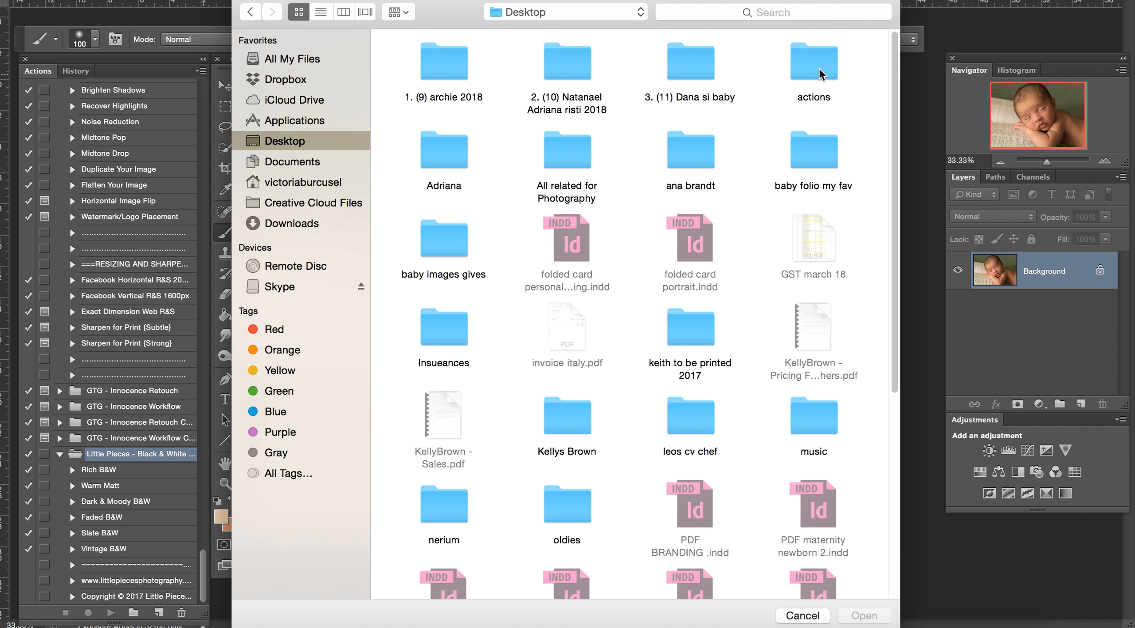
{"action": "double_click", "coordinate": [814, 61]}
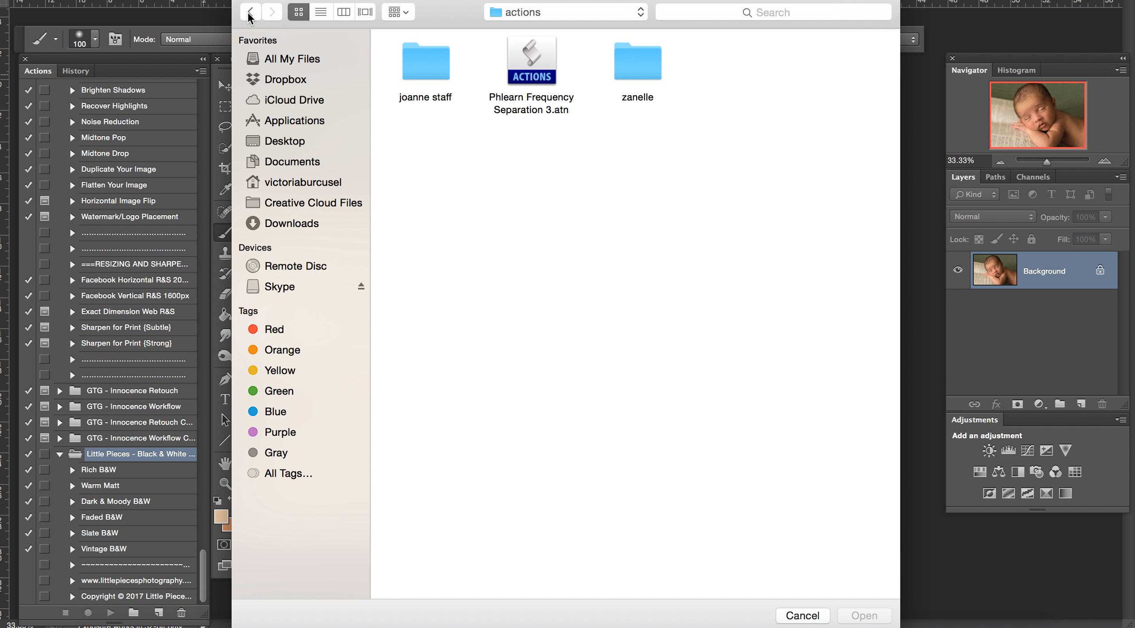
{"action": "left_click", "coordinate": [285, 141]}
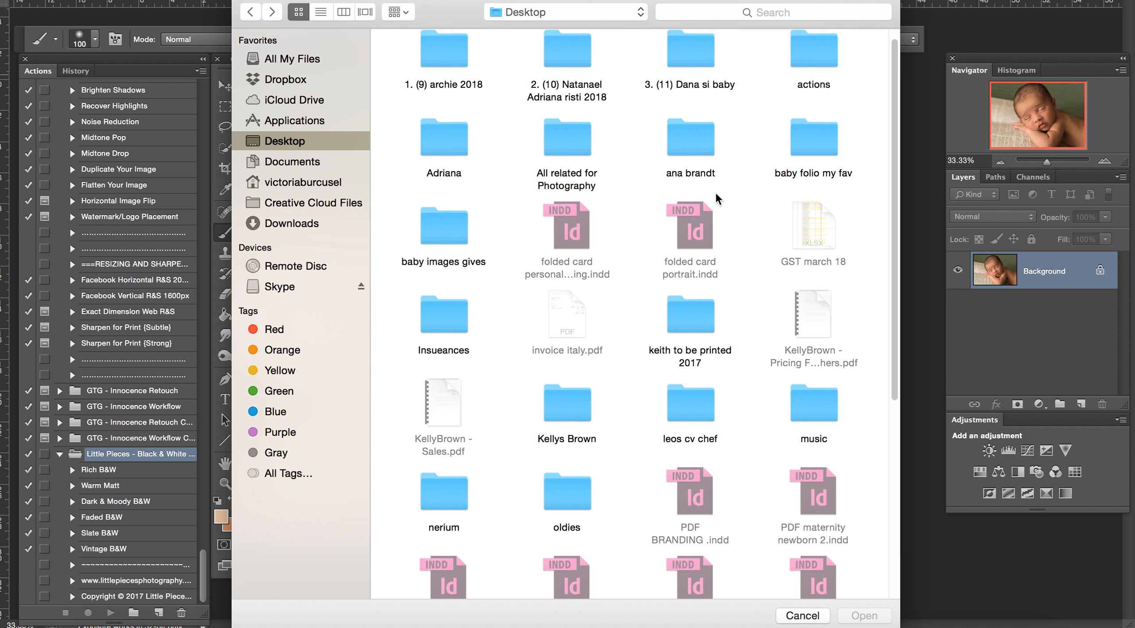
{"action": "scroll", "scroll_direction": "down", "scroll_amount": 3}
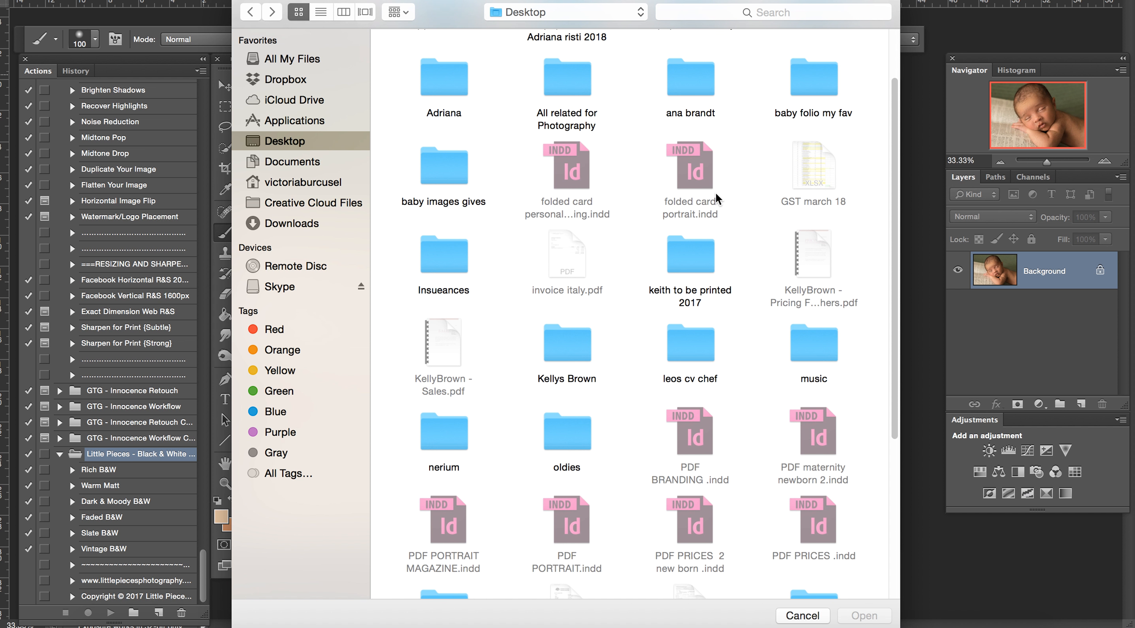
{"action": "mouse_move", "coordinate": [791, 295]}
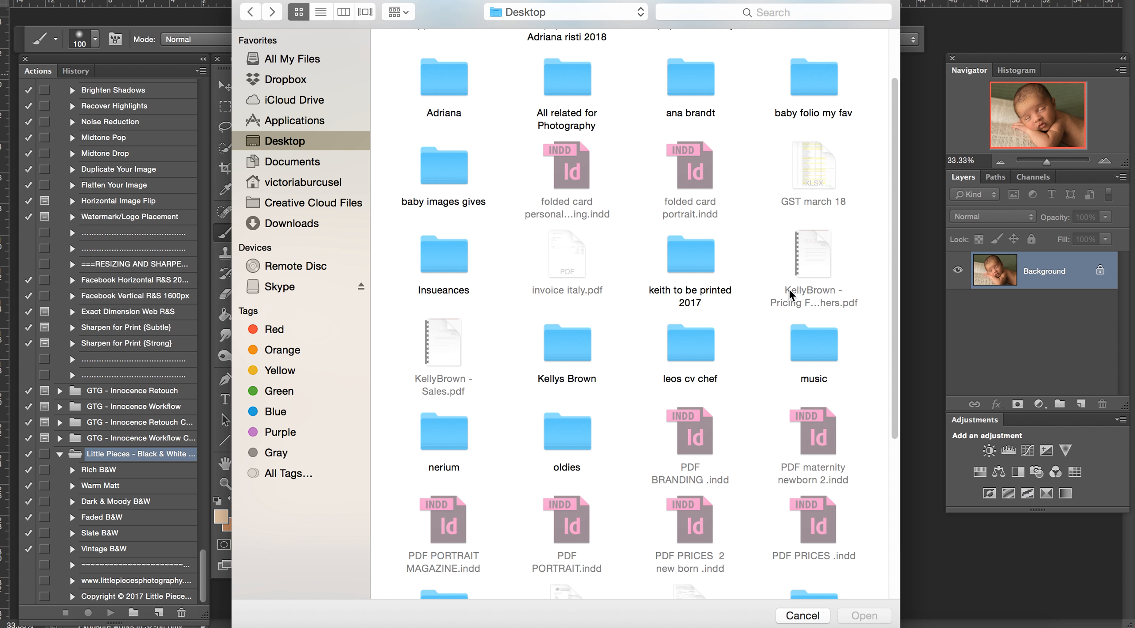
- Load the Little Pieces .atn file from Kellys Brown > actions
{"action": "double_click", "coordinate": [567, 341]}
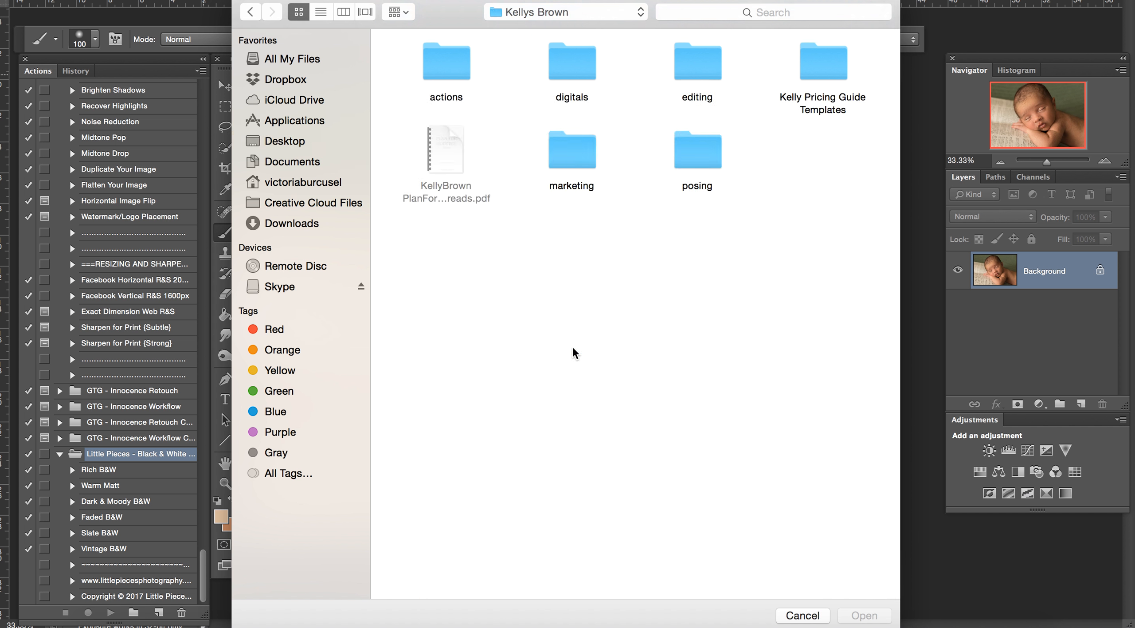
{"action": "double_click", "coordinate": [446, 61]}
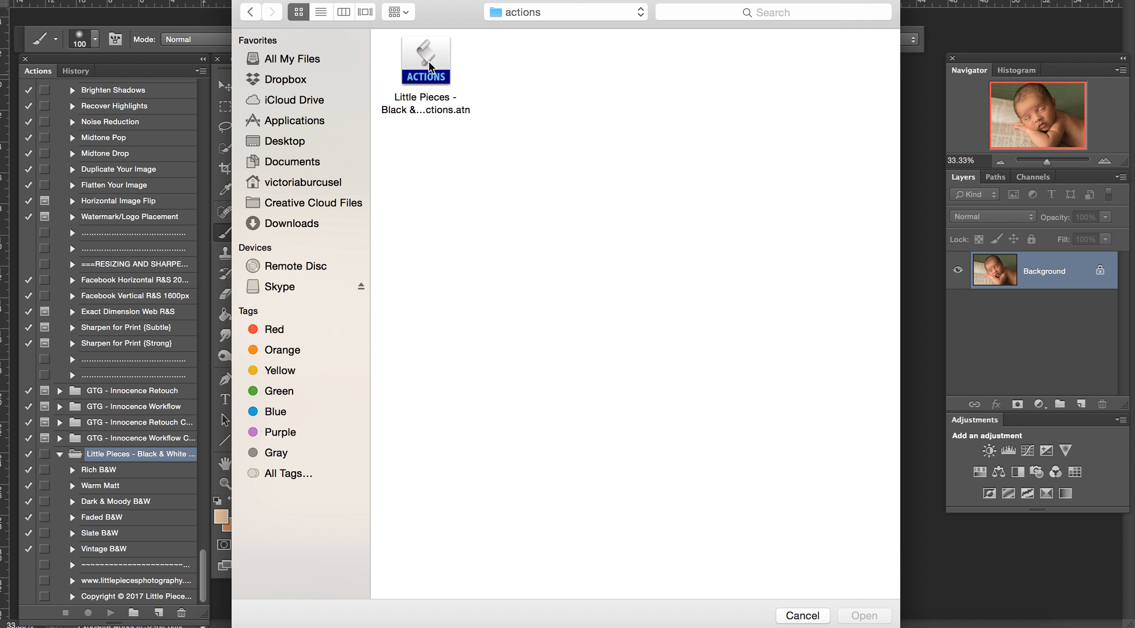
{"action": "left_click", "coordinate": [426, 60]}
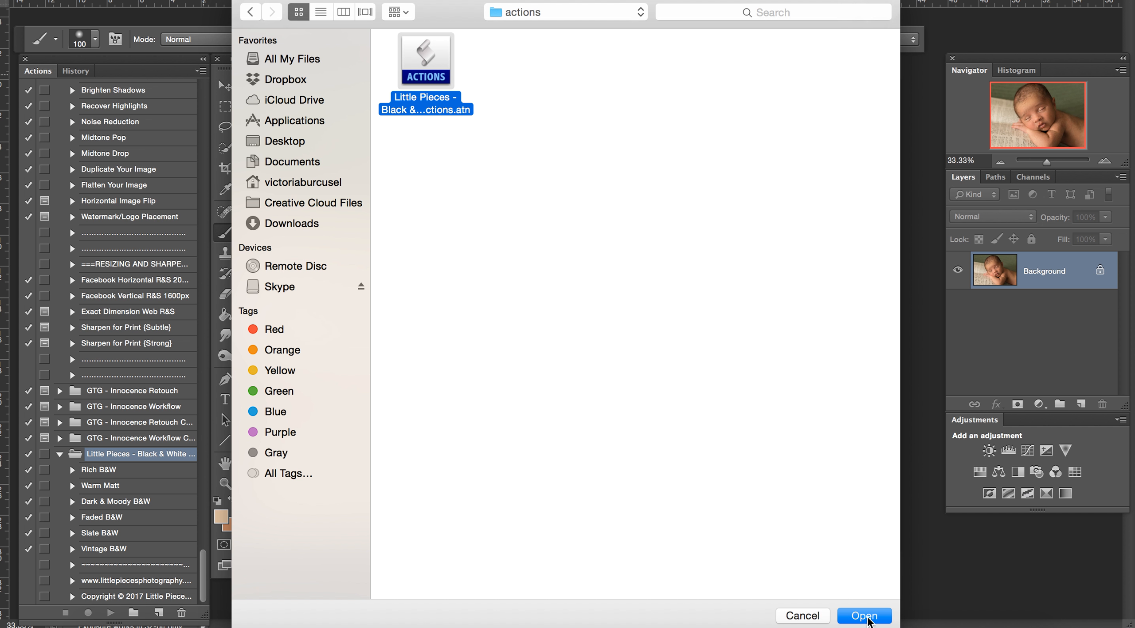
{"action": "left_click", "coordinate": [863, 615]}
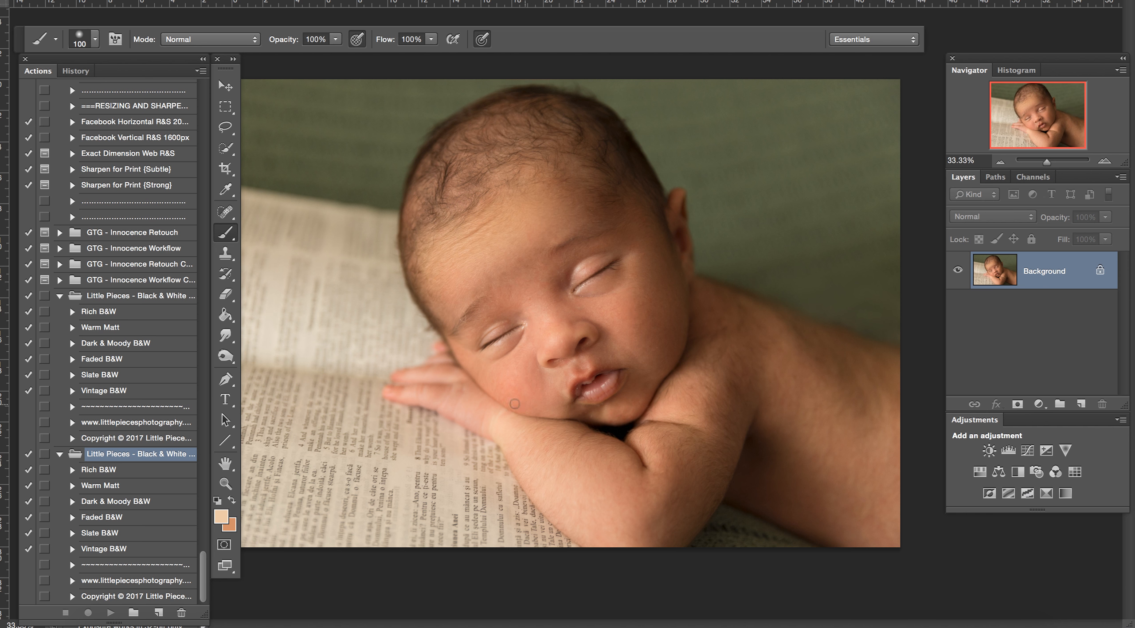
{"action": "mouse_move", "coordinate": [118, 552]}
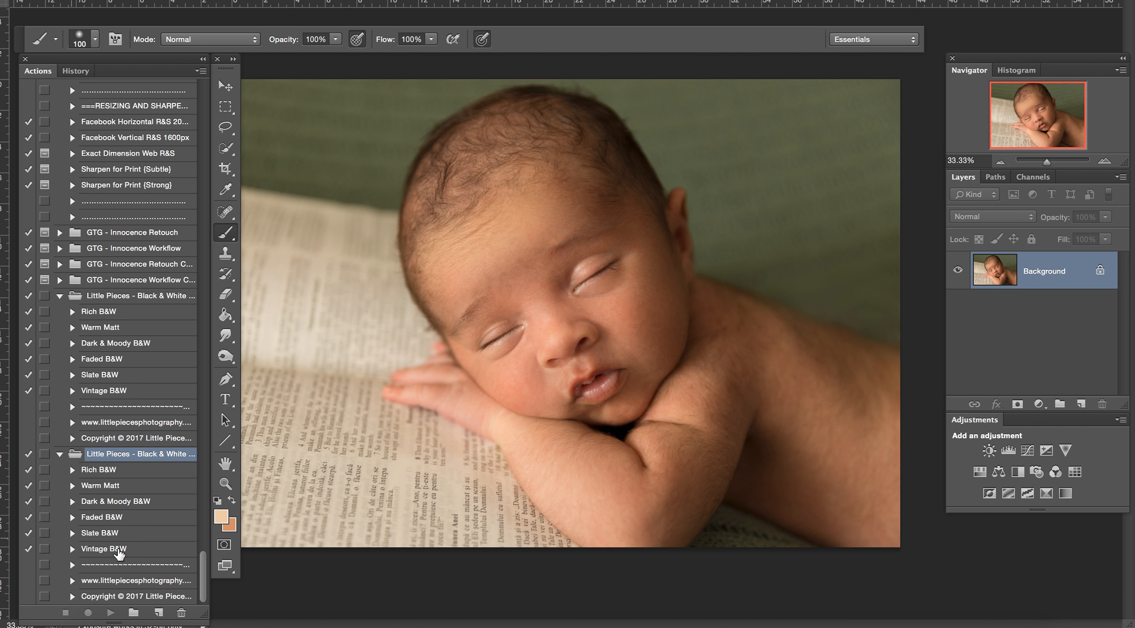
{"action": "mouse_move", "coordinate": [130, 496]}
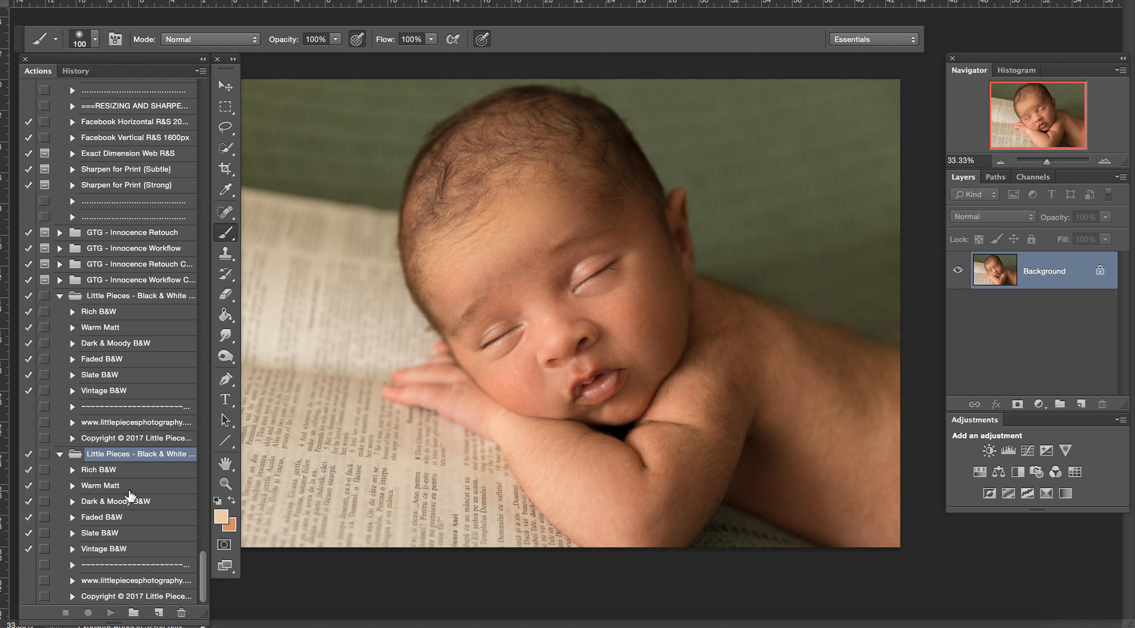
{"action": "mouse_move", "coordinate": [71, 357]}
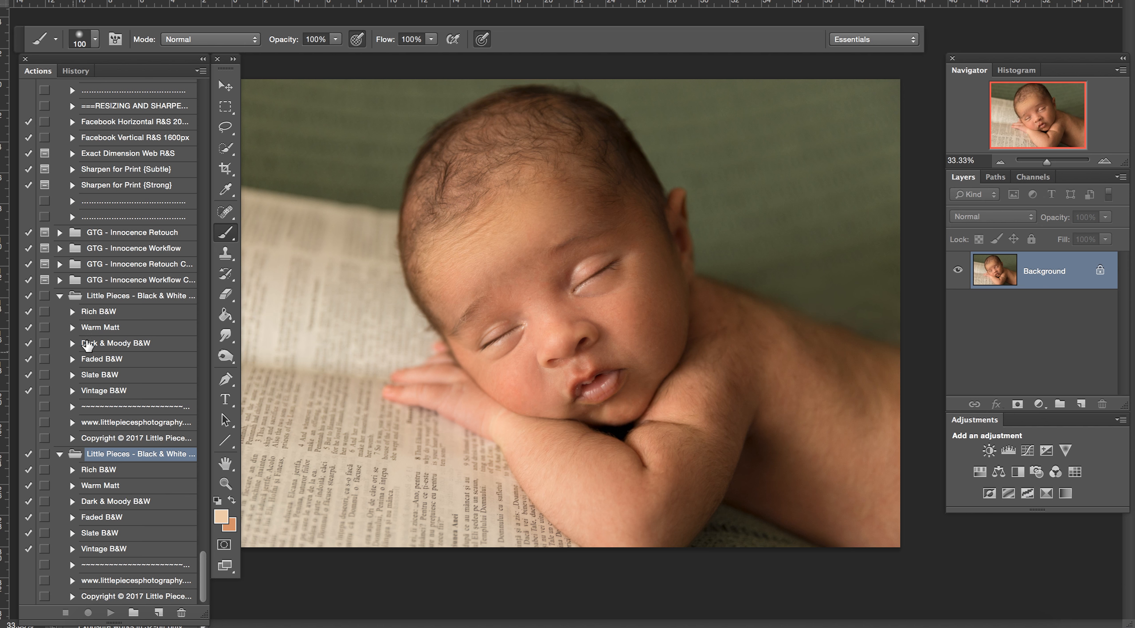
{"action": "mouse_move", "coordinate": [120, 411]}
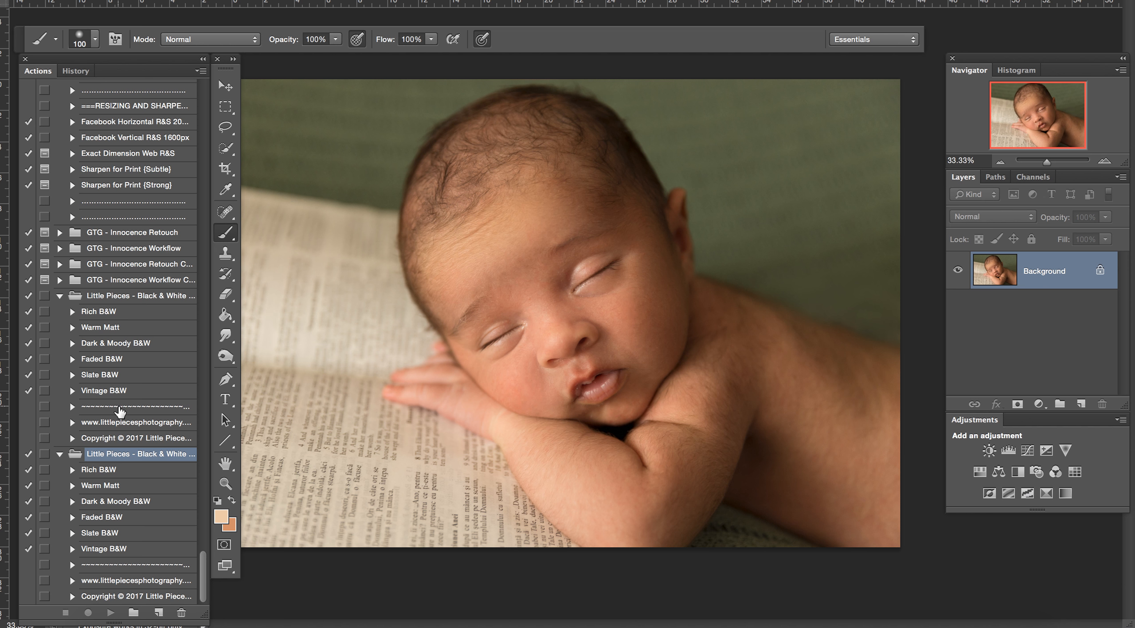
{"action": "left_click", "coordinate": [101, 312]}
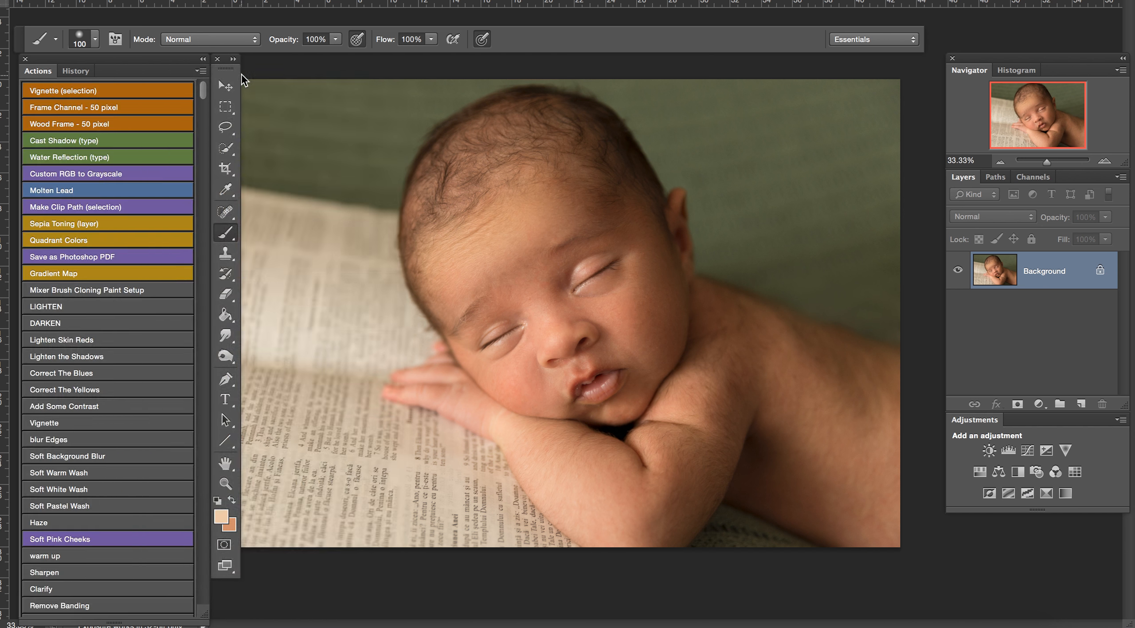
{"action": "mouse_move", "coordinate": [61, 512]}
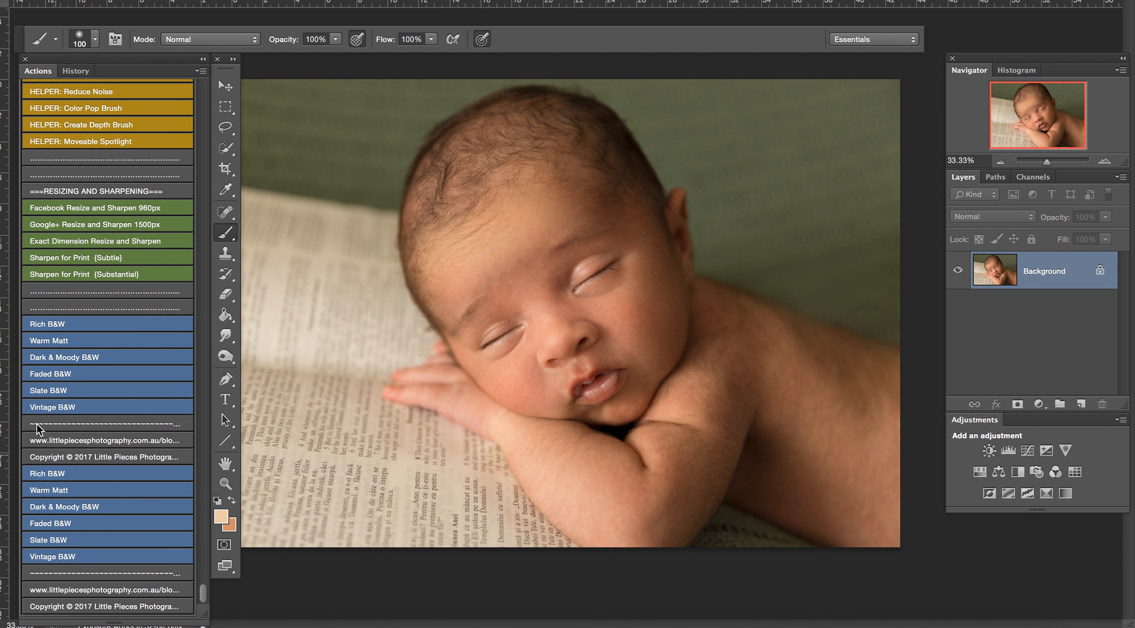
{"action": "mouse_move", "coordinate": [80, 326]}
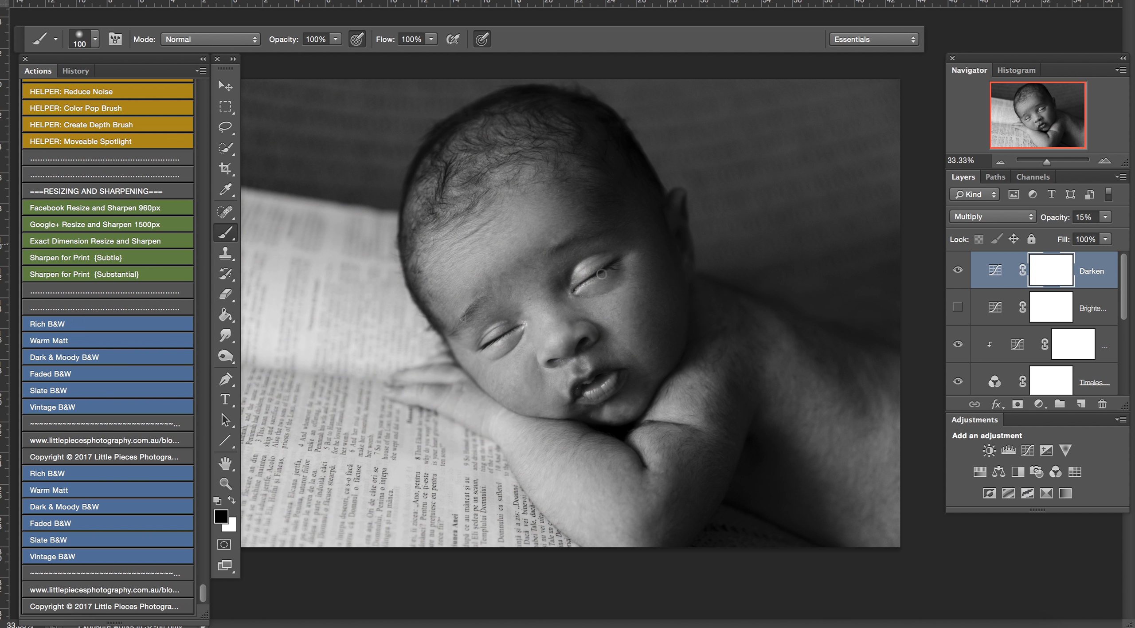
{"action": "mouse_move", "coordinate": [563, 368]}
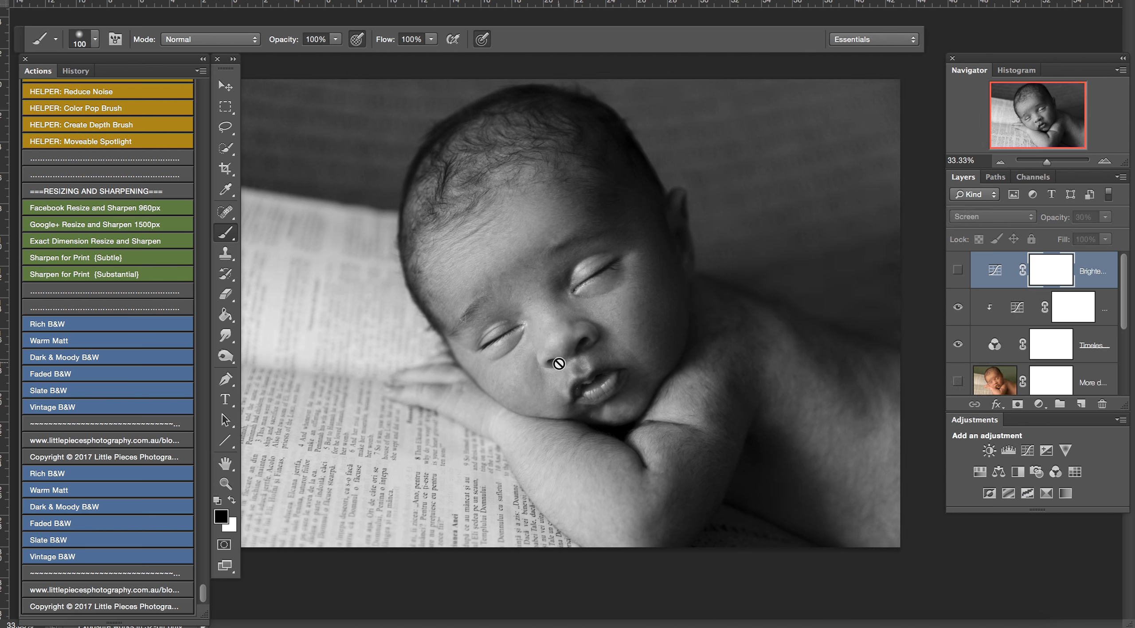
- Revert the newborn photo to its original snapshot in History and return to the Actions list
{"action": "left_click", "coordinate": [75, 70]}
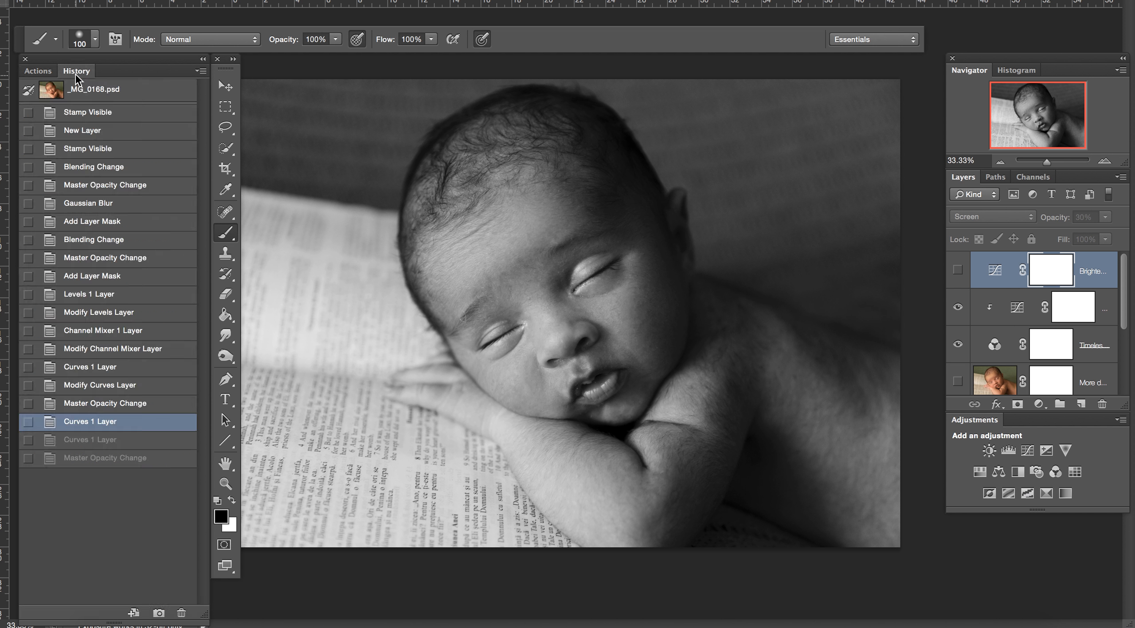
{"action": "left_click", "coordinate": [92, 89]}
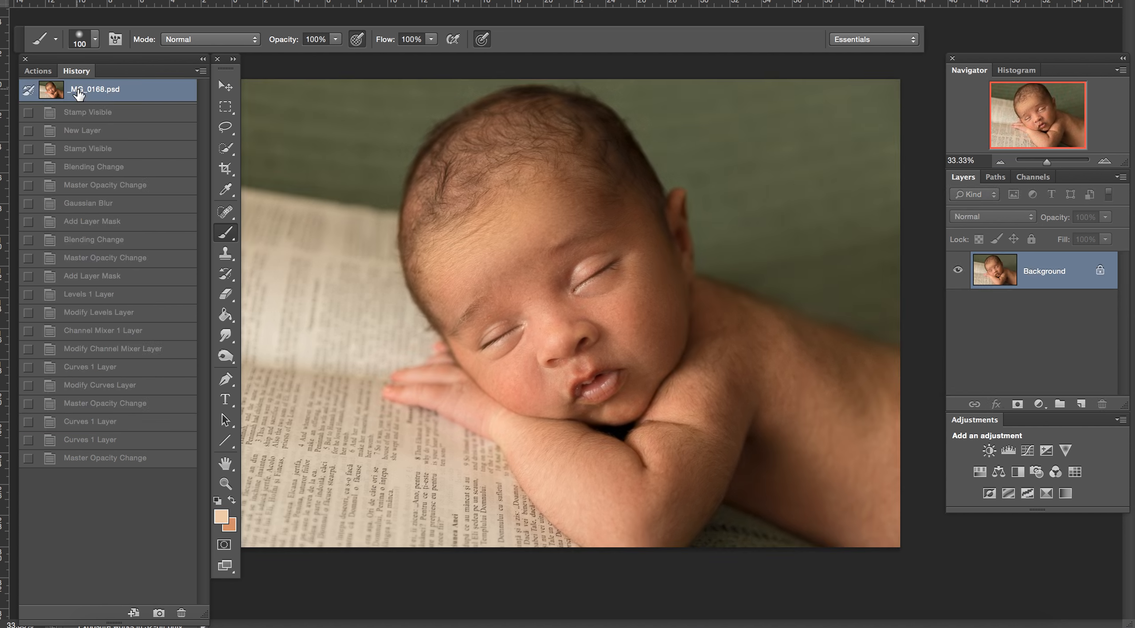
{"action": "mouse_move", "coordinate": [54, 70]}
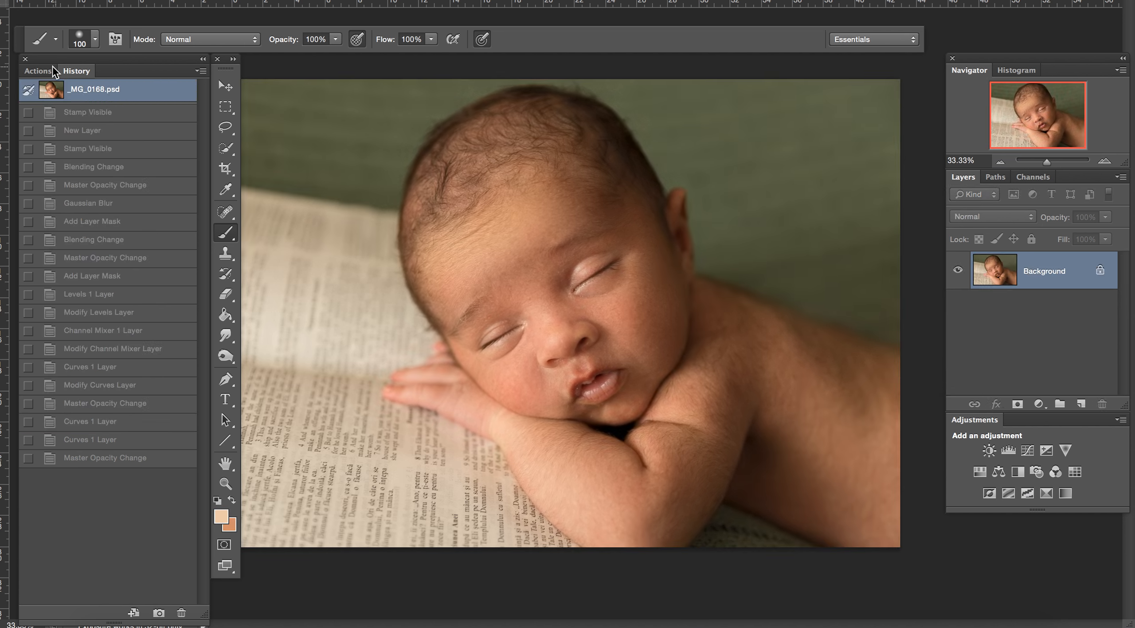
{"action": "left_click", "coordinate": [204, 71]}
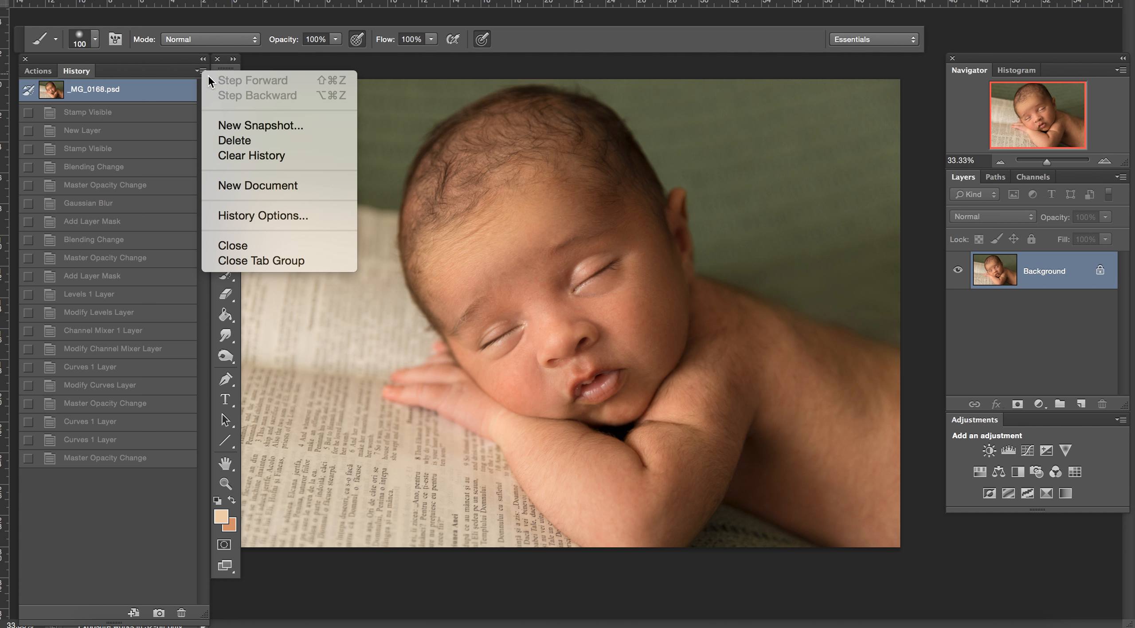
{"action": "left_click", "coordinate": [37, 70]}
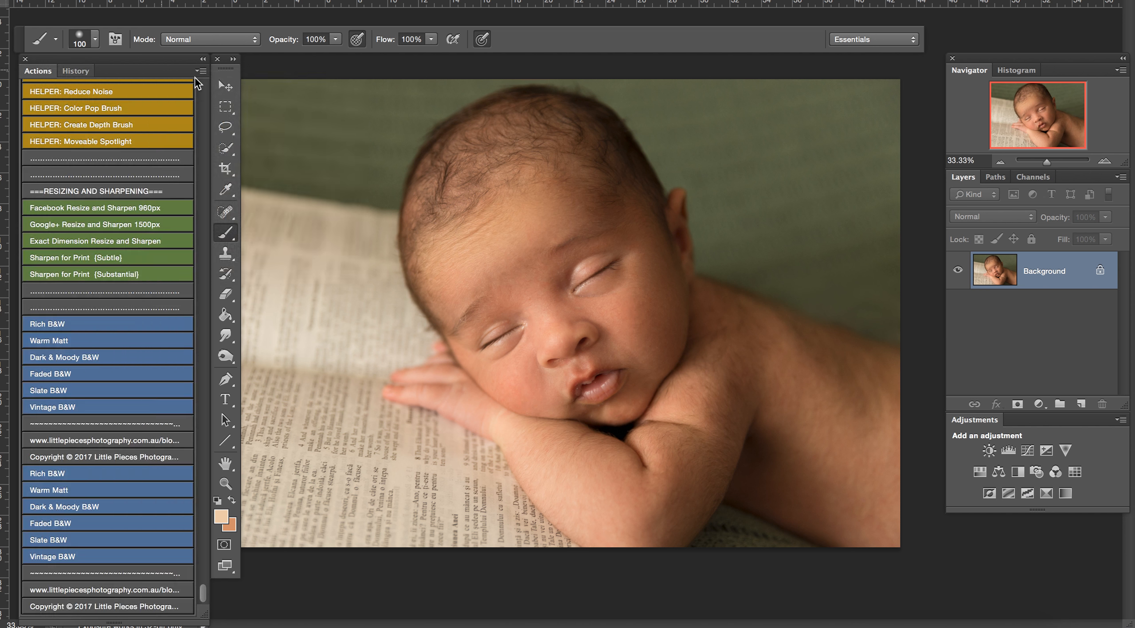
- Turn off Button Mode, run Rich B&W from the Little Pieces set, and hide the Darken layer
{"action": "left_click", "coordinate": [203, 70]}
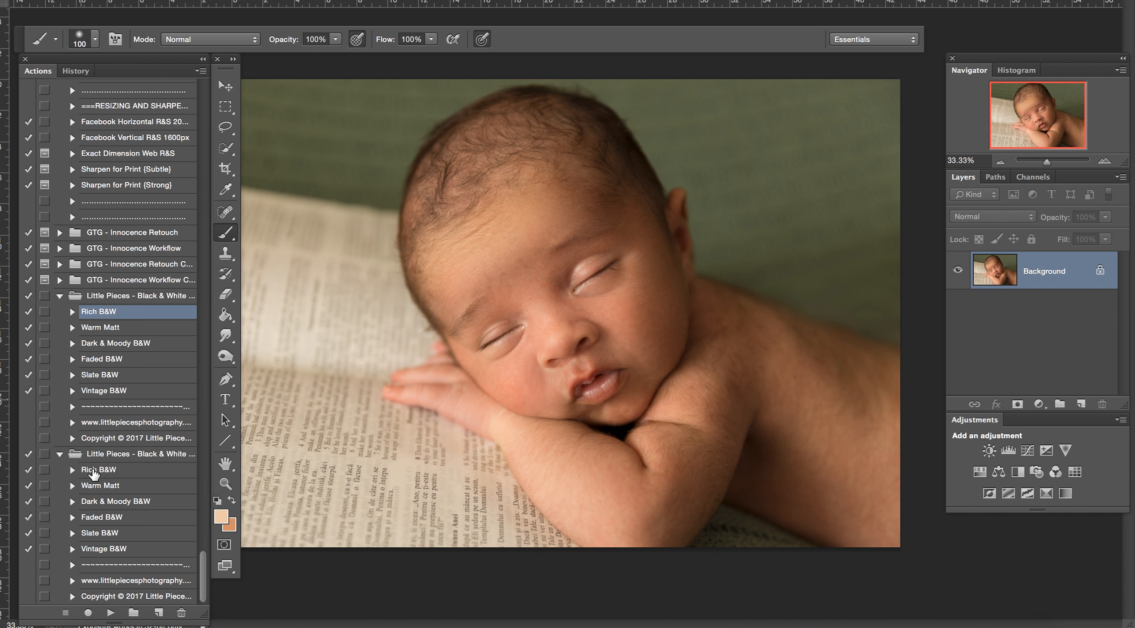
{"action": "left_click", "coordinate": [107, 469]}
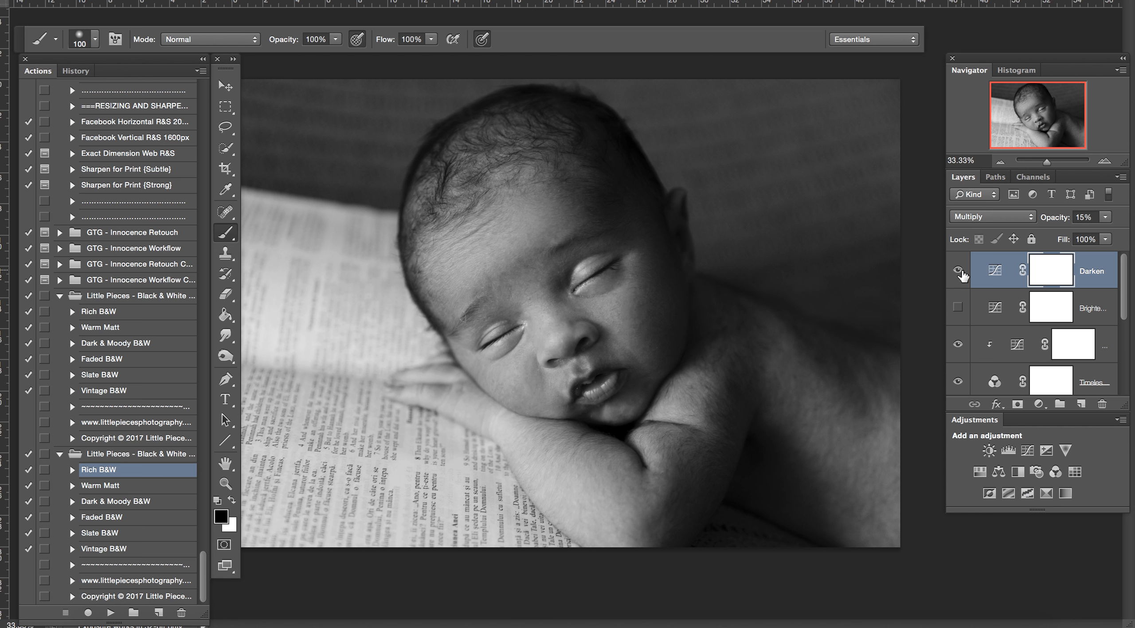
{"action": "left_click", "coordinate": [957, 271]}
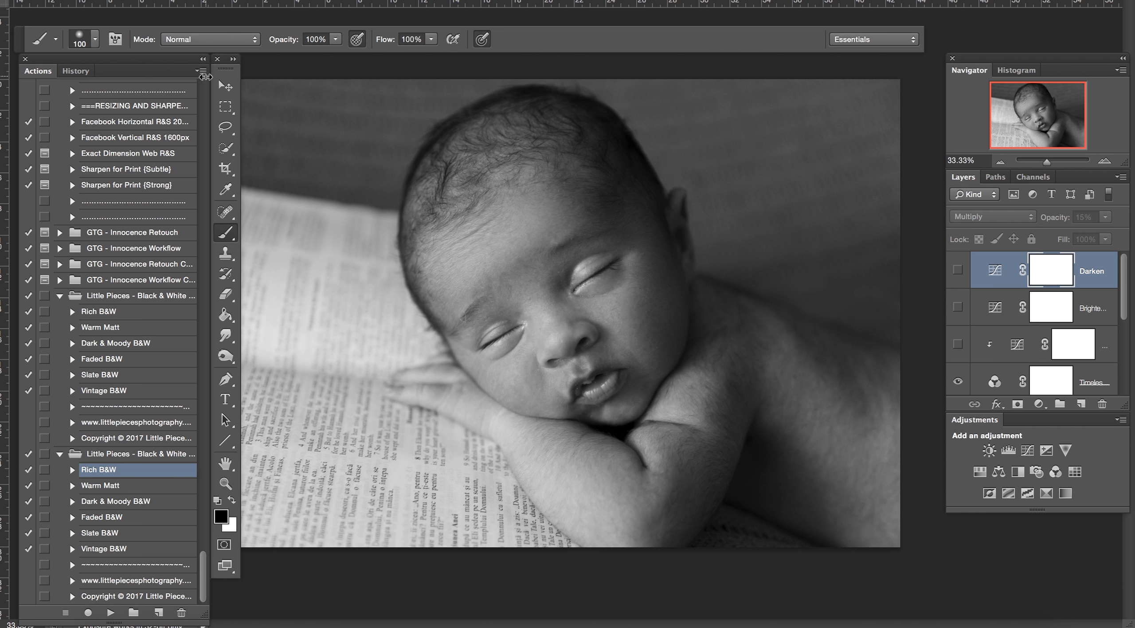
- Bring up the Actions panel menu and hover over Load Actions
{"action": "left_click", "coordinate": [203, 59]}
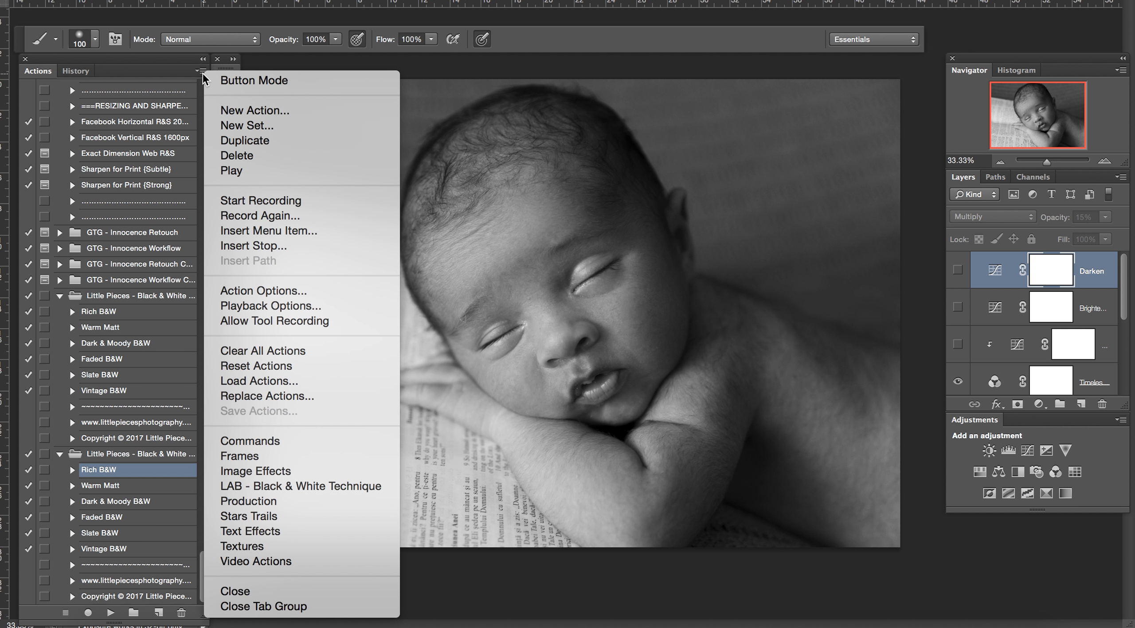
{"action": "mouse_move", "coordinate": [267, 396]}
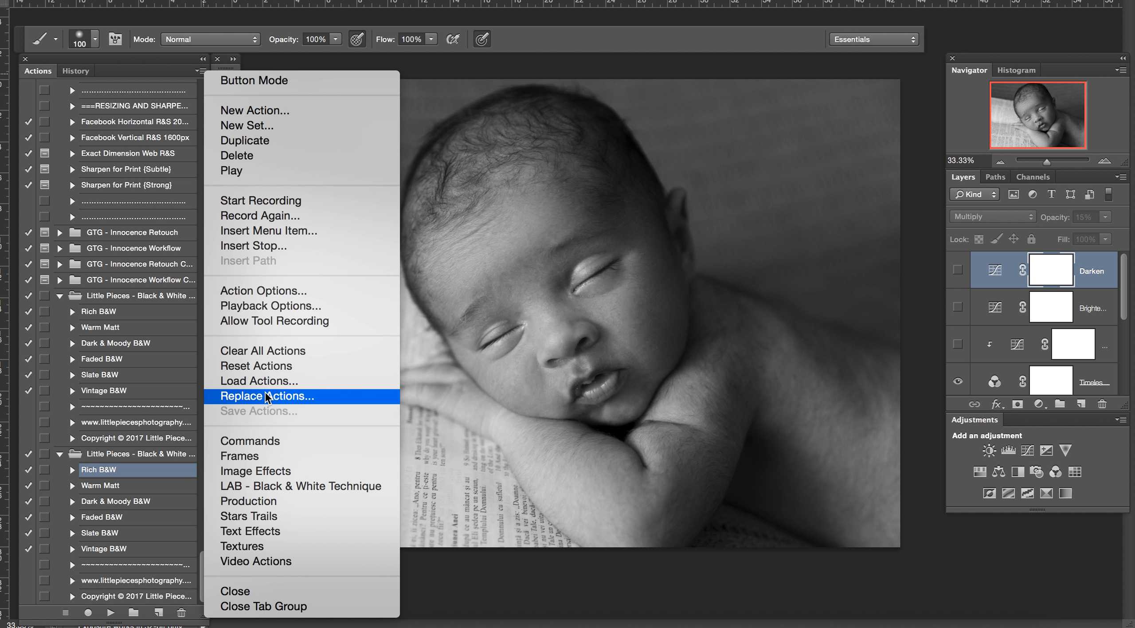
{"action": "mouse_move", "coordinate": [271, 382]}
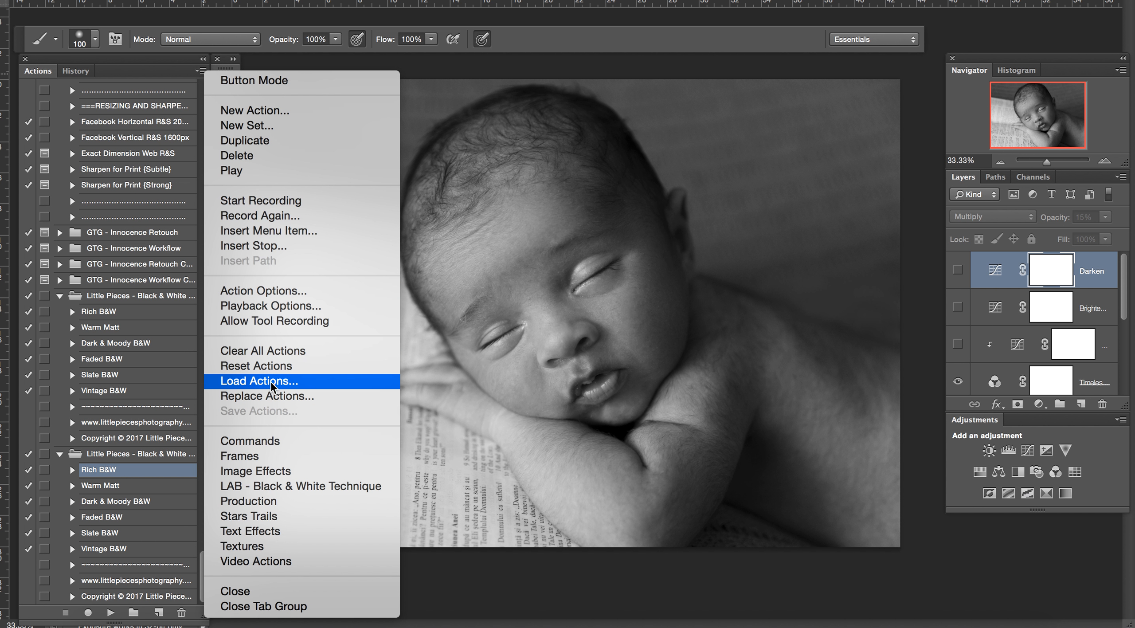
{"action": "mouse_move", "coordinate": [284, 384]}
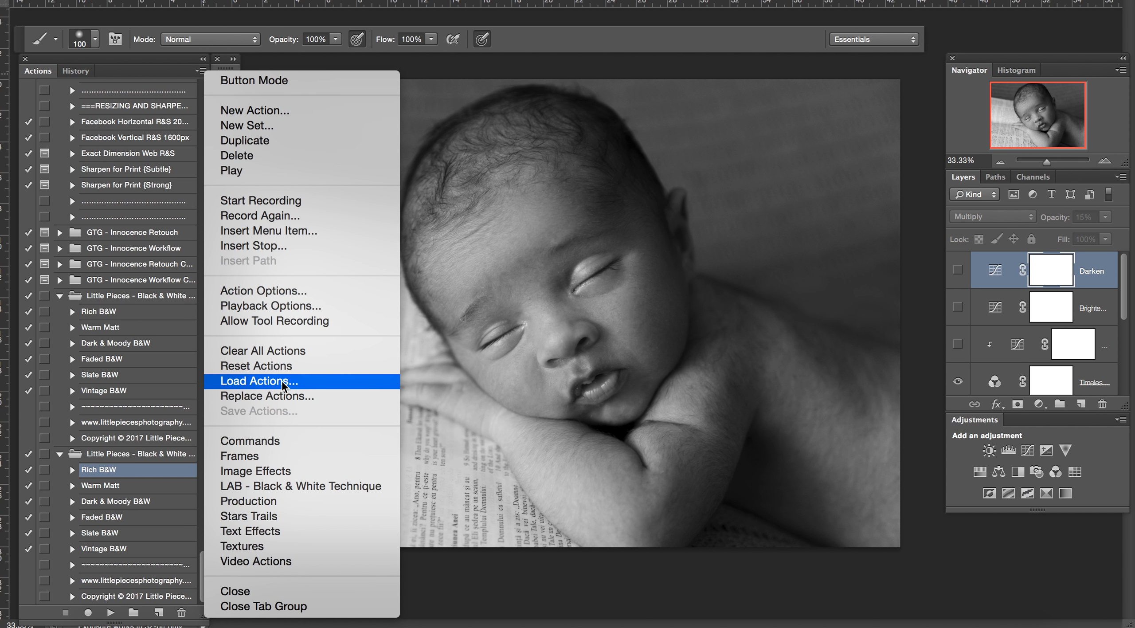
{"action": "mouse_move", "coordinate": [289, 193]}
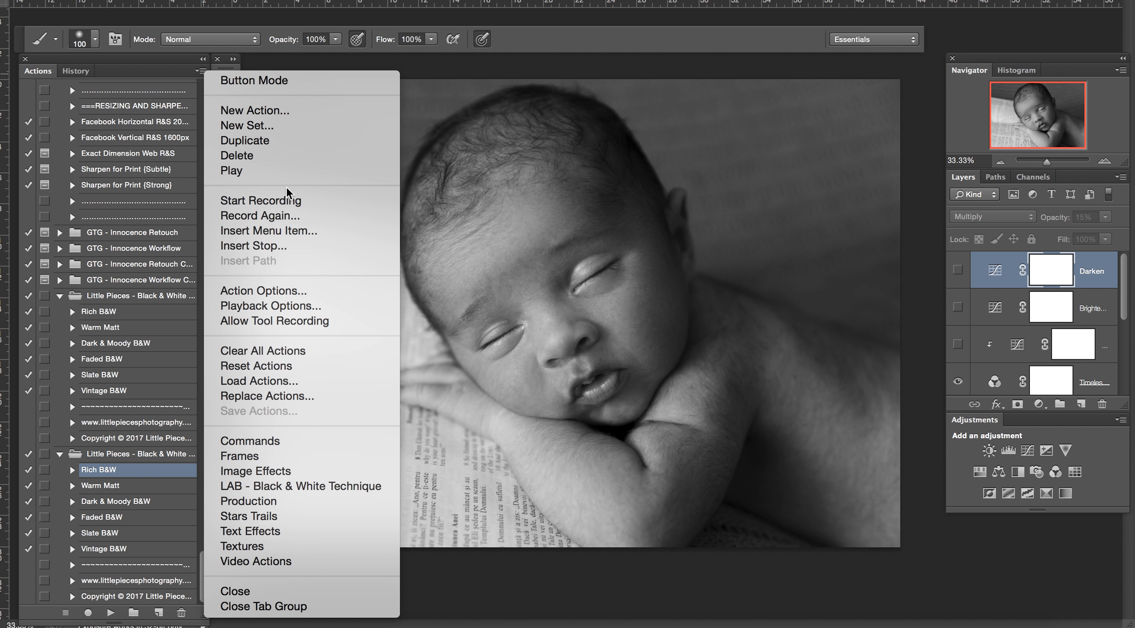